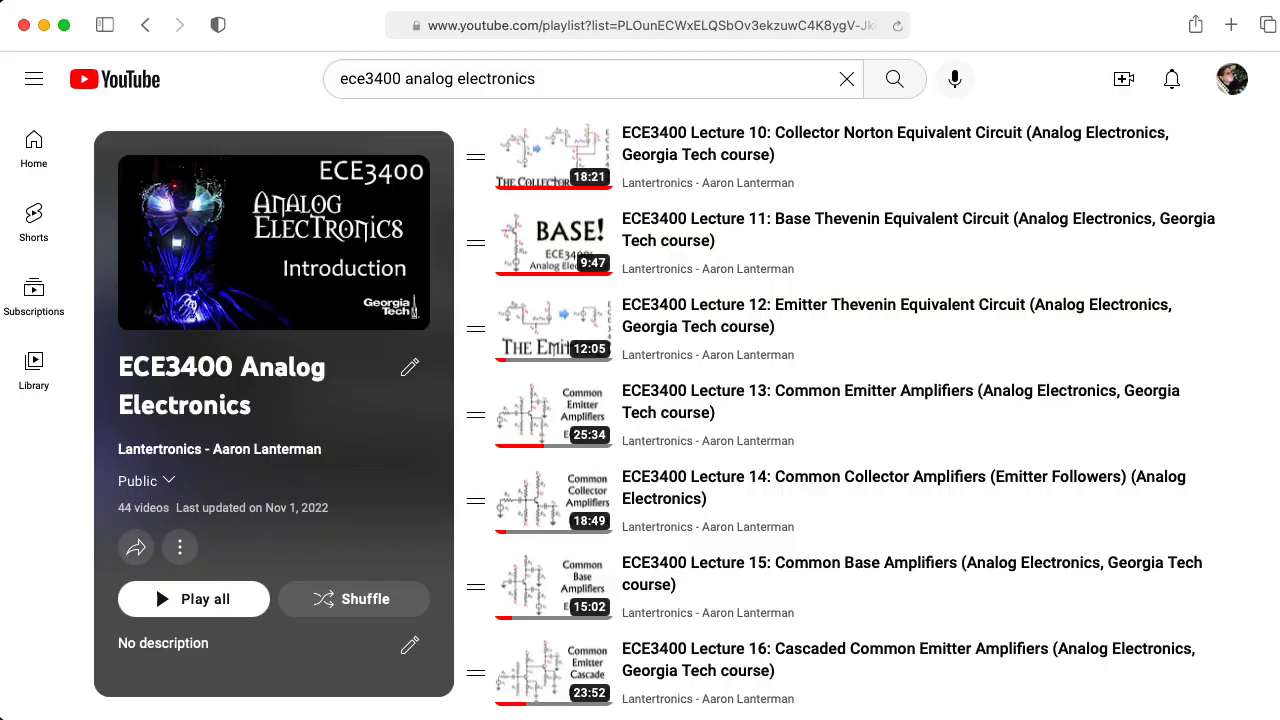
Scroll the ECE3400 Analog Electronics playlist down until Lectures 26–28 are visible.
{"action": "scroll", "scroll_direction": "down", "scroll_amount": 3}
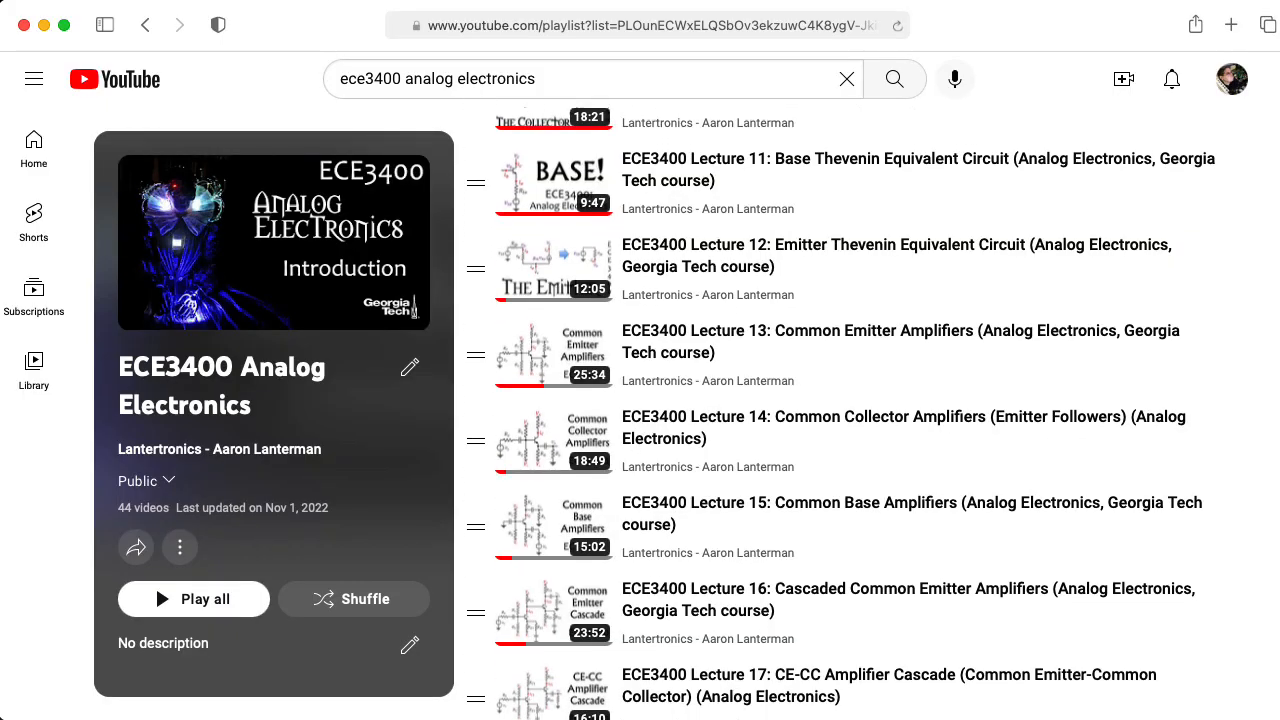
{"action": "scroll", "scroll_direction": "down", "scroll_amount": 3}
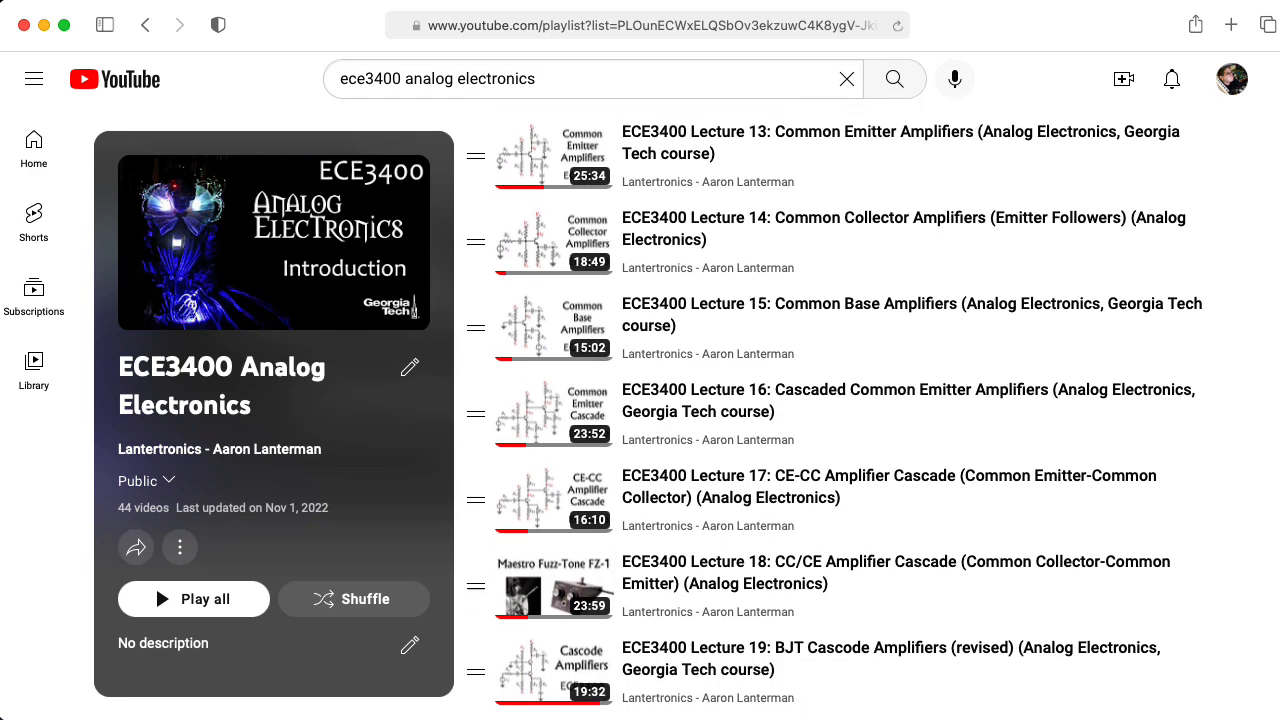
{"action": "scroll", "scroll_direction": "down", "scroll_amount": 3}
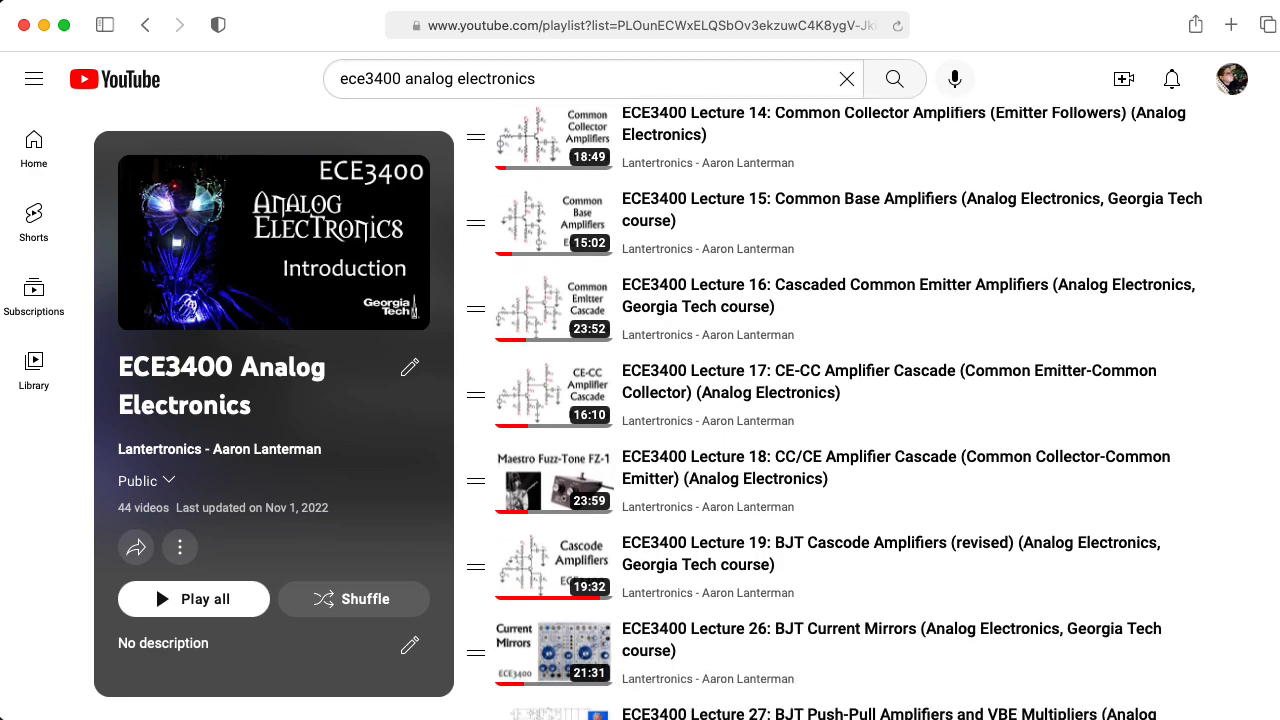
{"action": "scroll", "scroll_direction": "down", "scroll_amount": 3}
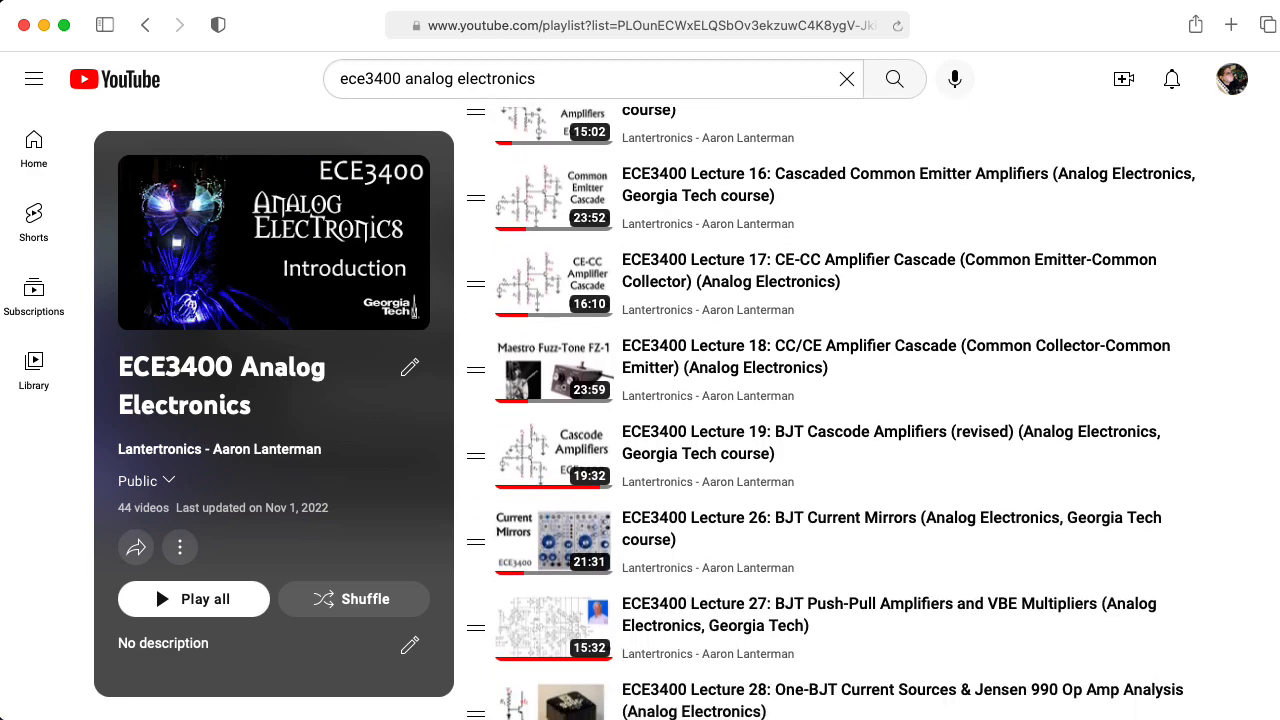
{"action": "scroll", "scroll_direction": "down", "scroll_amount": 3}
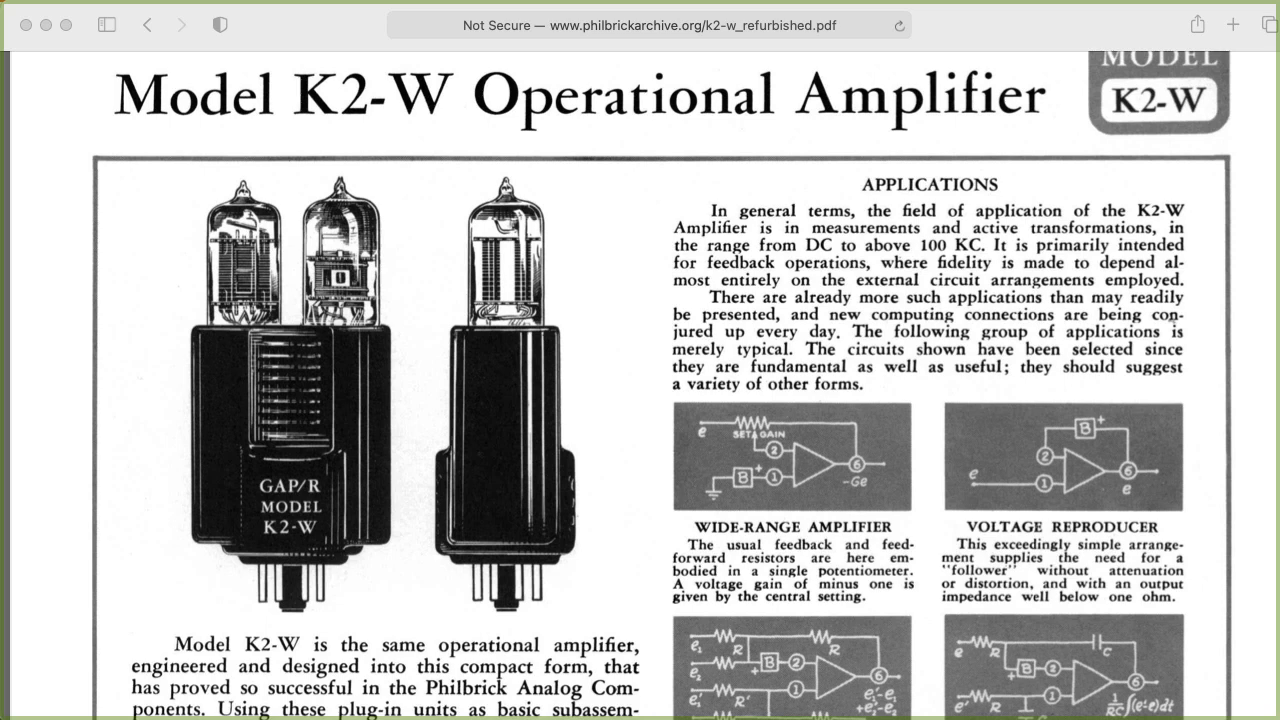
Scroll the K2-W datasheet past the specifications to the tube schematic diagram.
{"action": "scroll", "scroll_direction": "down", "scroll_amount": 3}
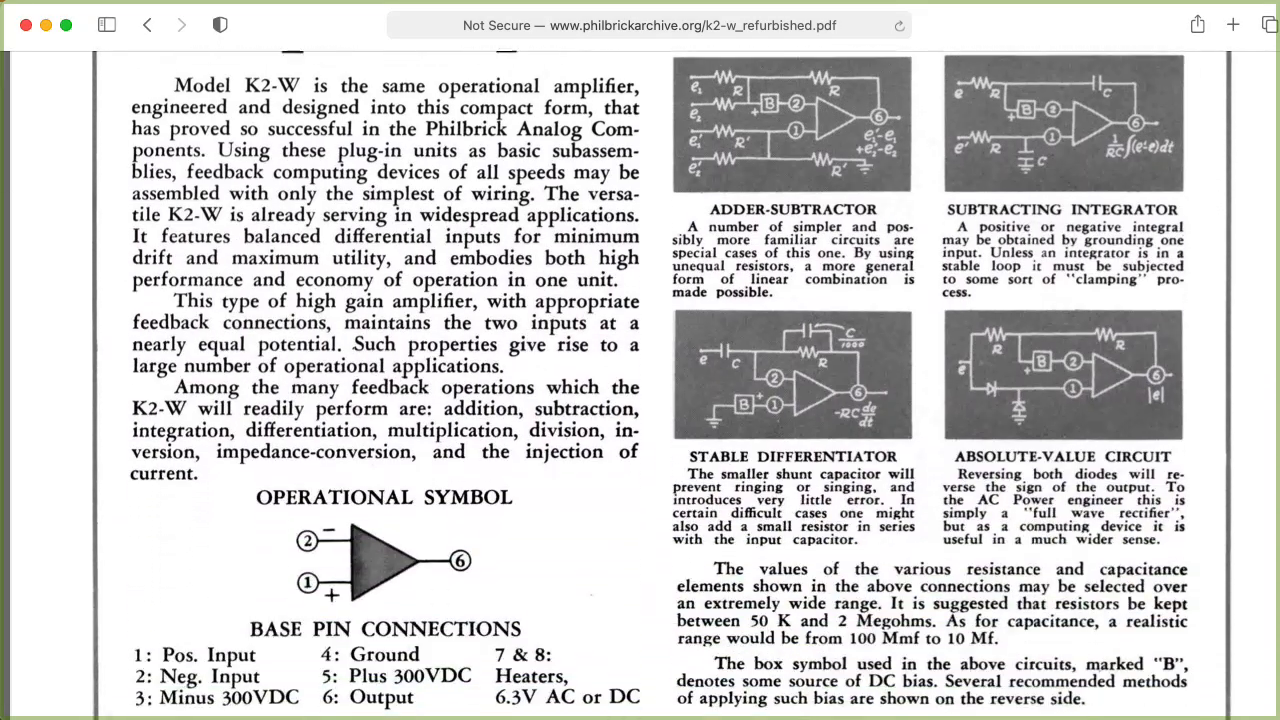
{"action": "scroll", "scroll_direction": "down", "scroll_amount": 3}
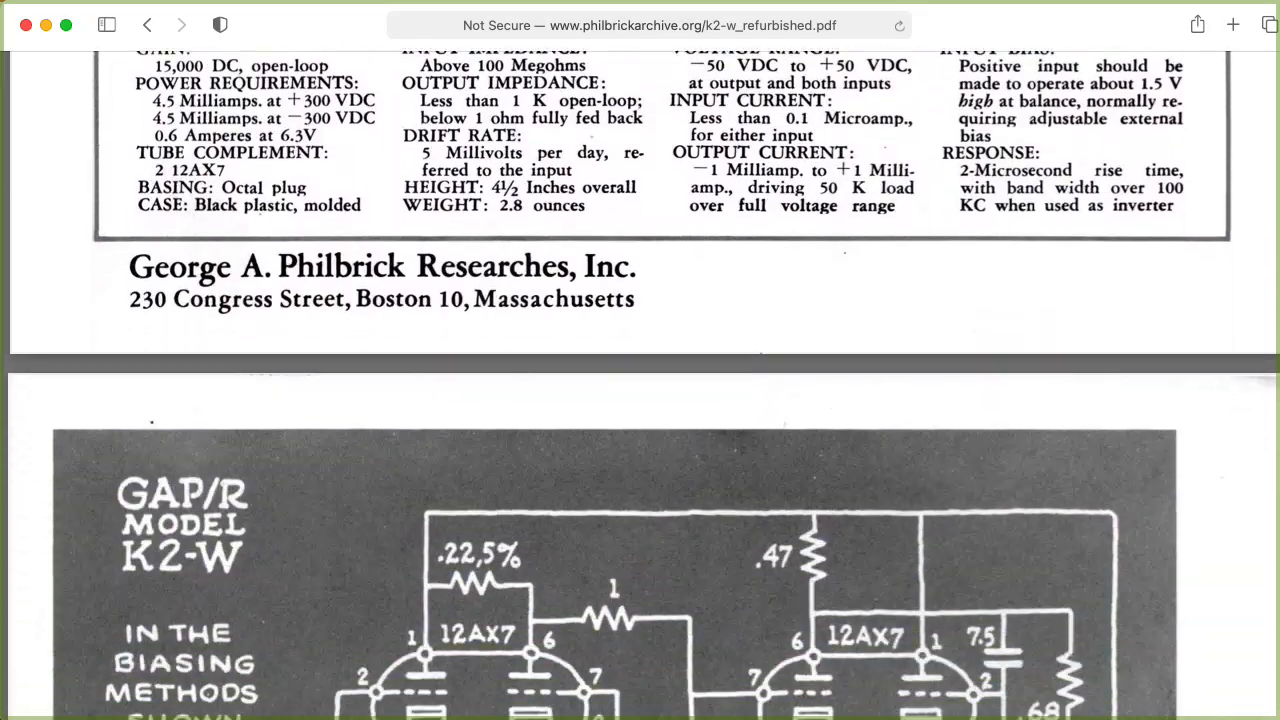
{"action": "scroll", "scroll_direction": "down", "scroll_amount": 3}
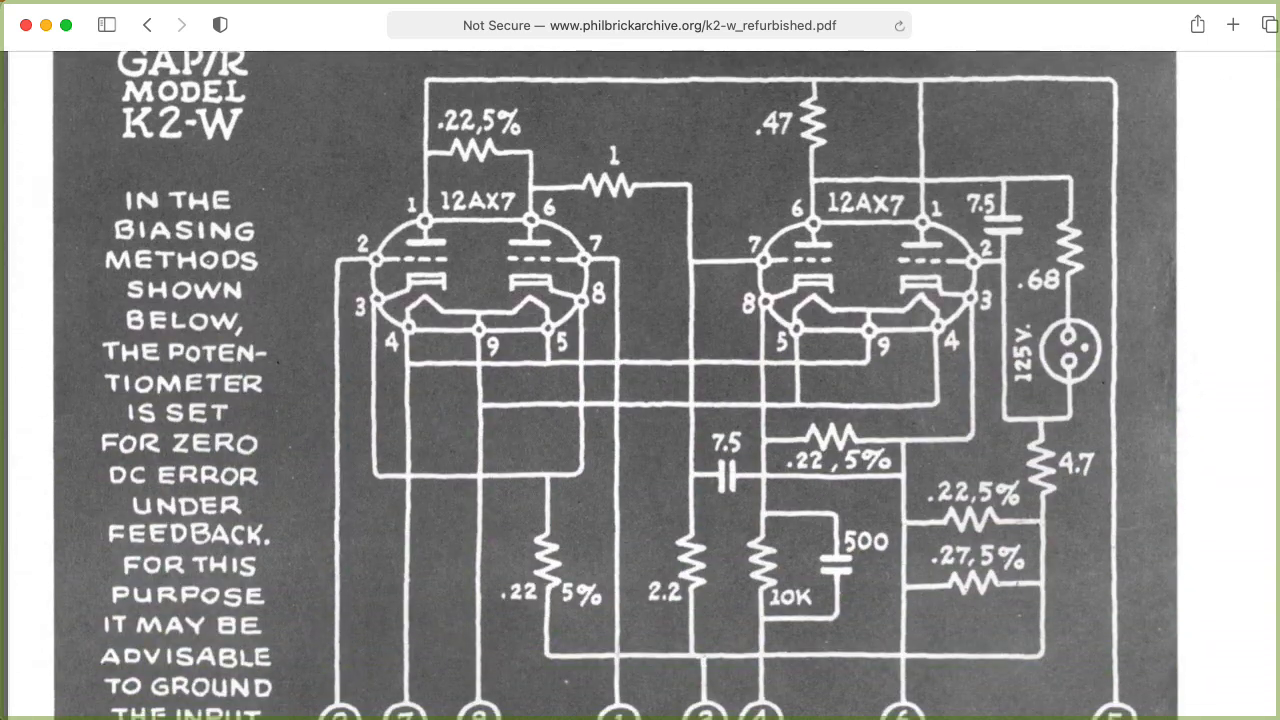
{"action": "mouse_move", "coordinate": [525, 365]}
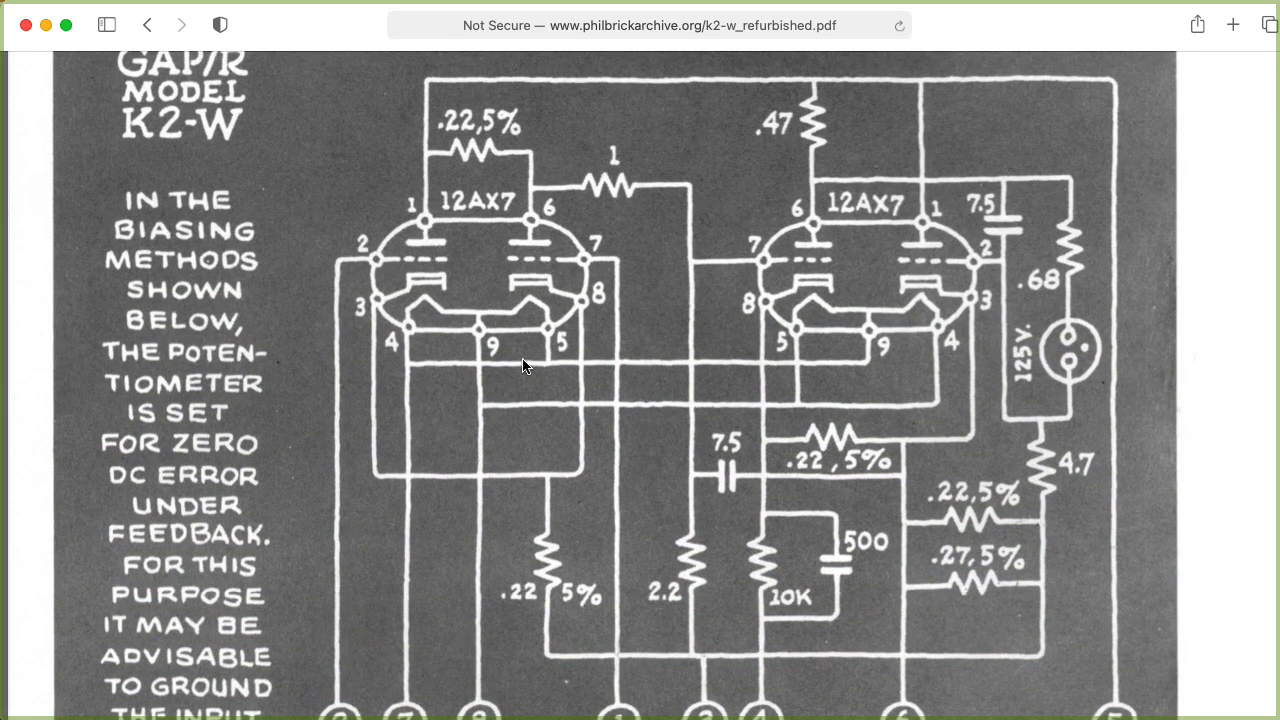
{"action": "scroll", "scroll_direction": "down", "scroll_amount": 3}
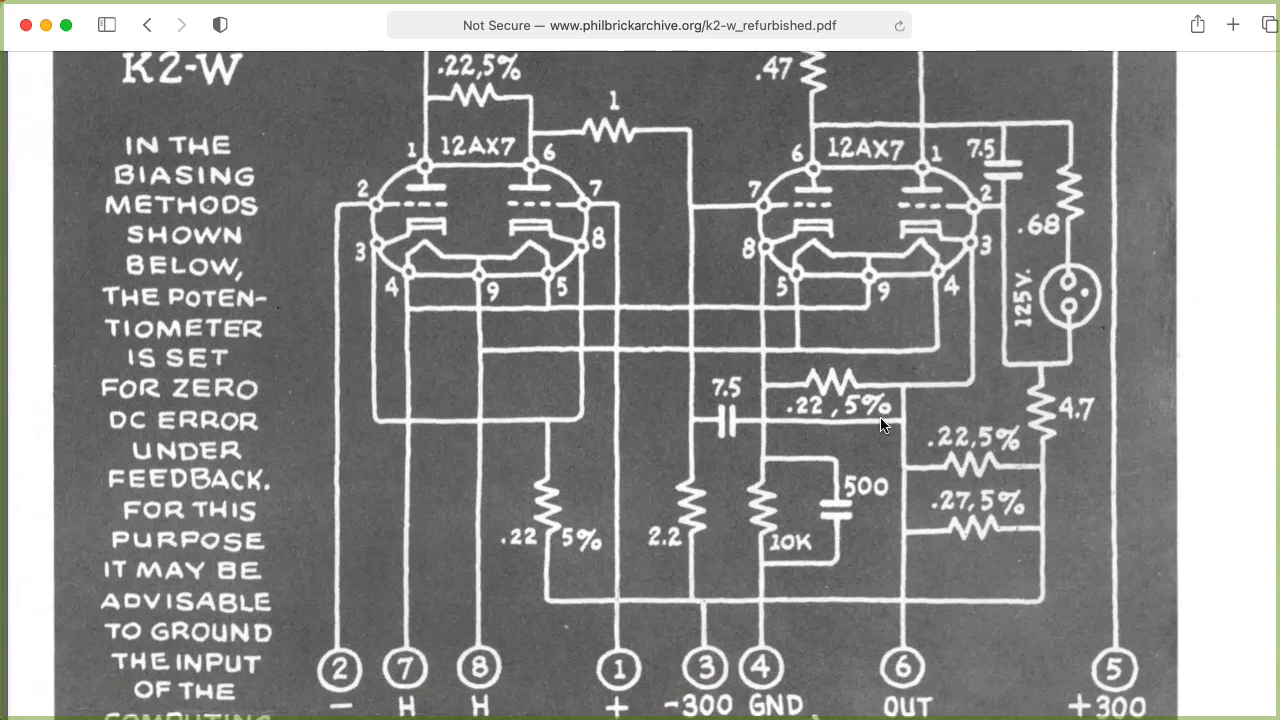
{"action": "left_click_drag", "start_coordinate": [360, 205], "coordinate": [465, 205]}
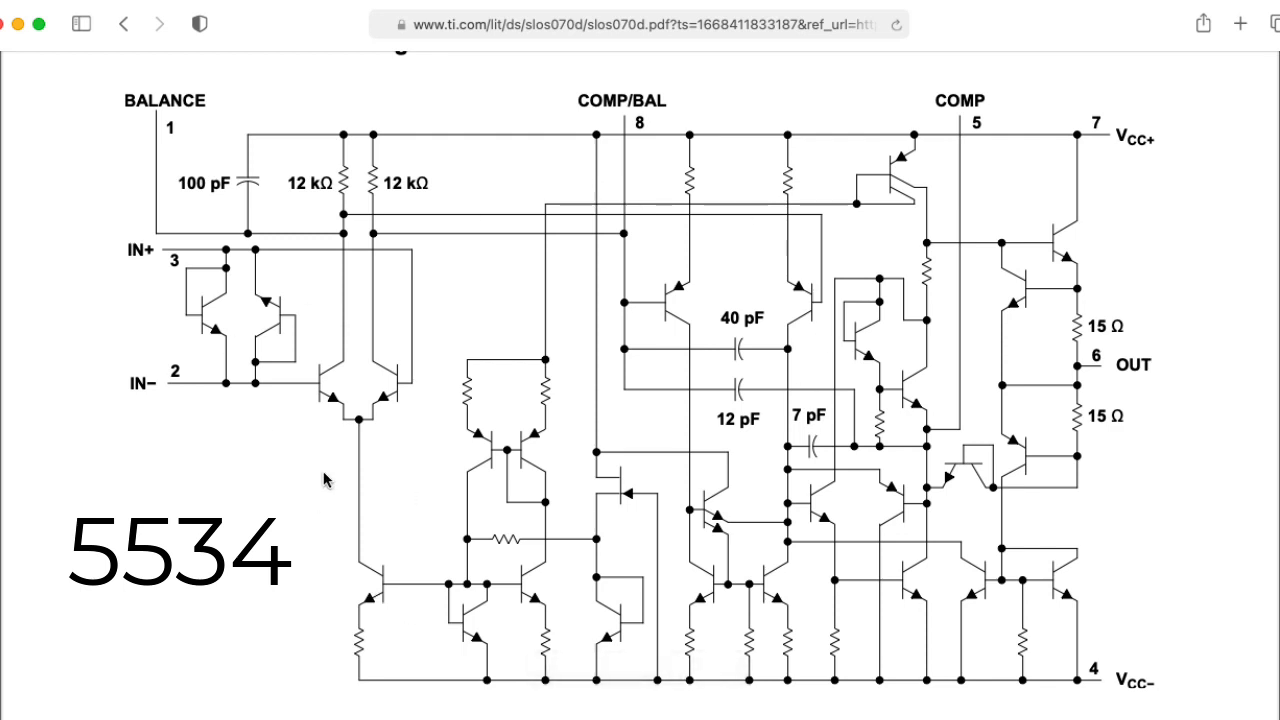
{"action": "mouse_move", "coordinate": [398, 332]}
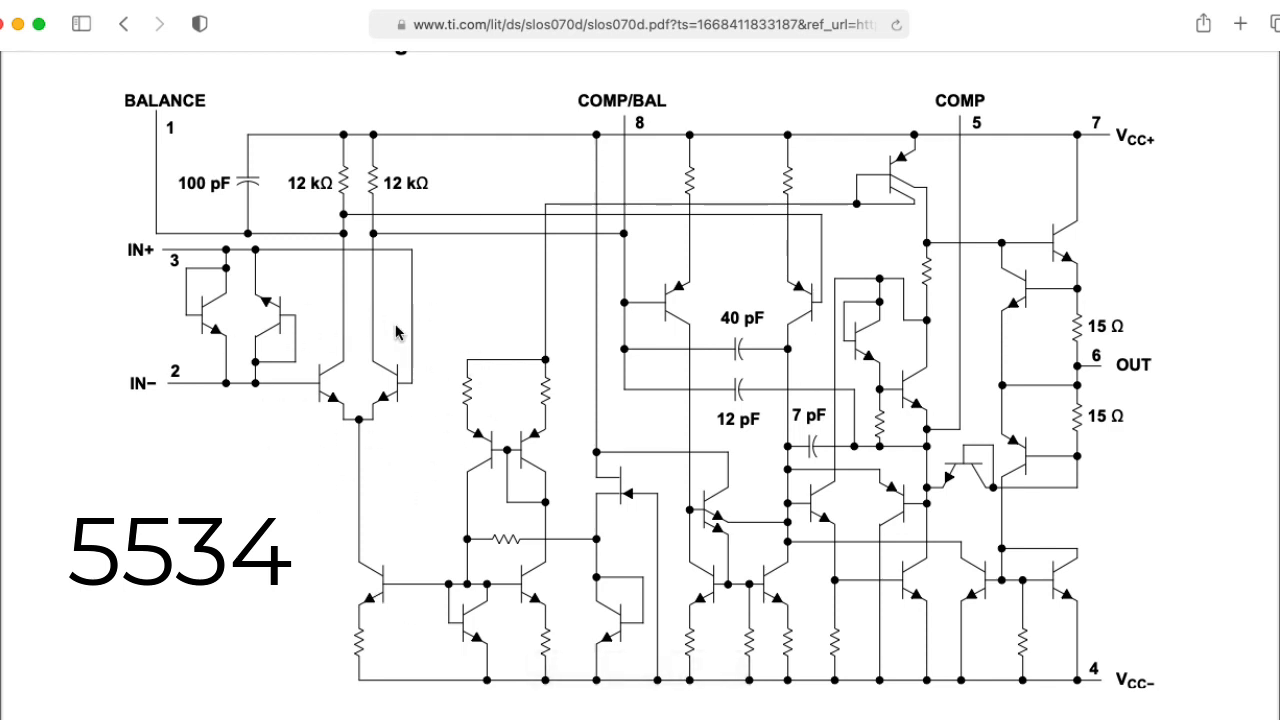
{"action": "mouse_move", "coordinate": [351, 450]}
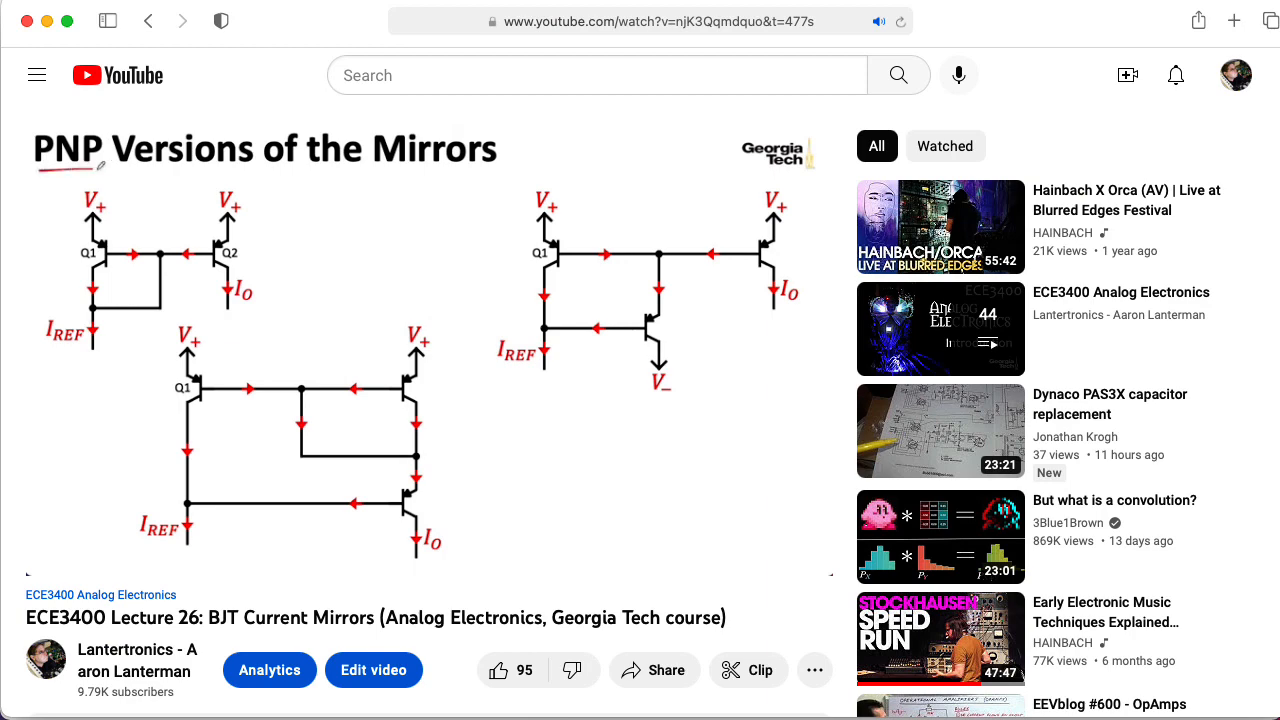
{"action": "mouse_move", "coordinate": [100, 313]}
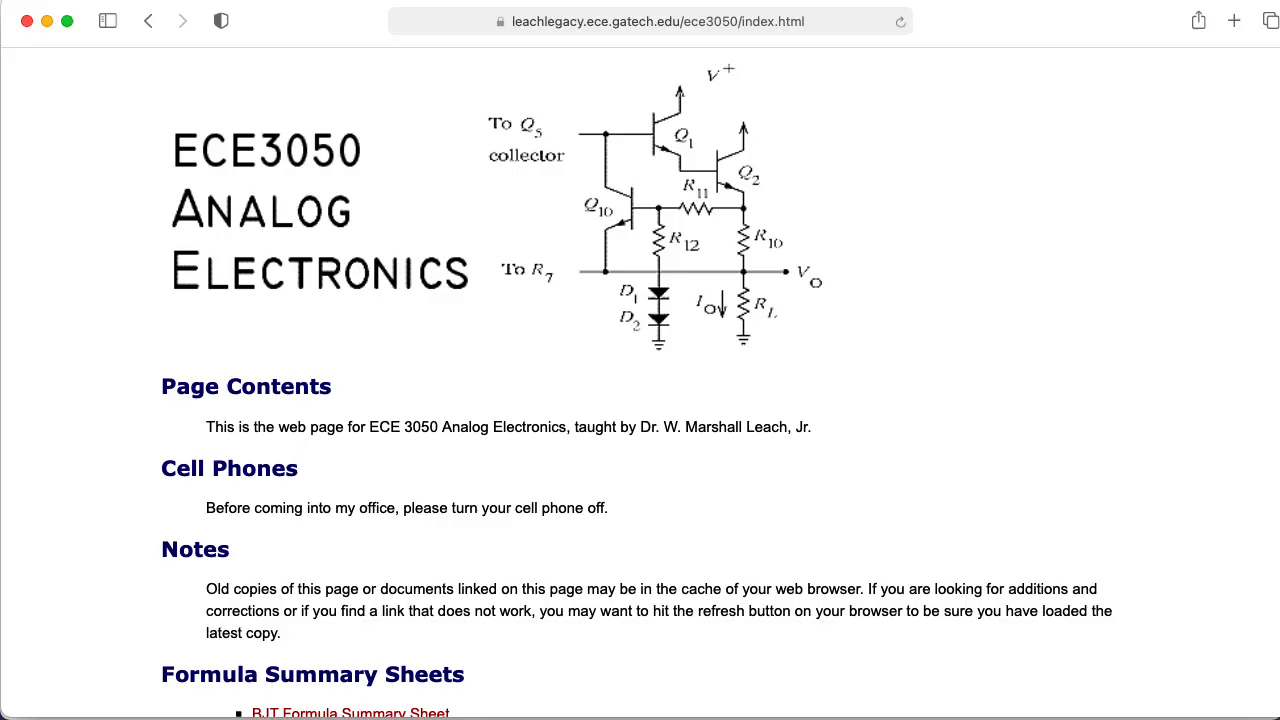
{"action": "mouse_move", "coordinate": [427, 146]}
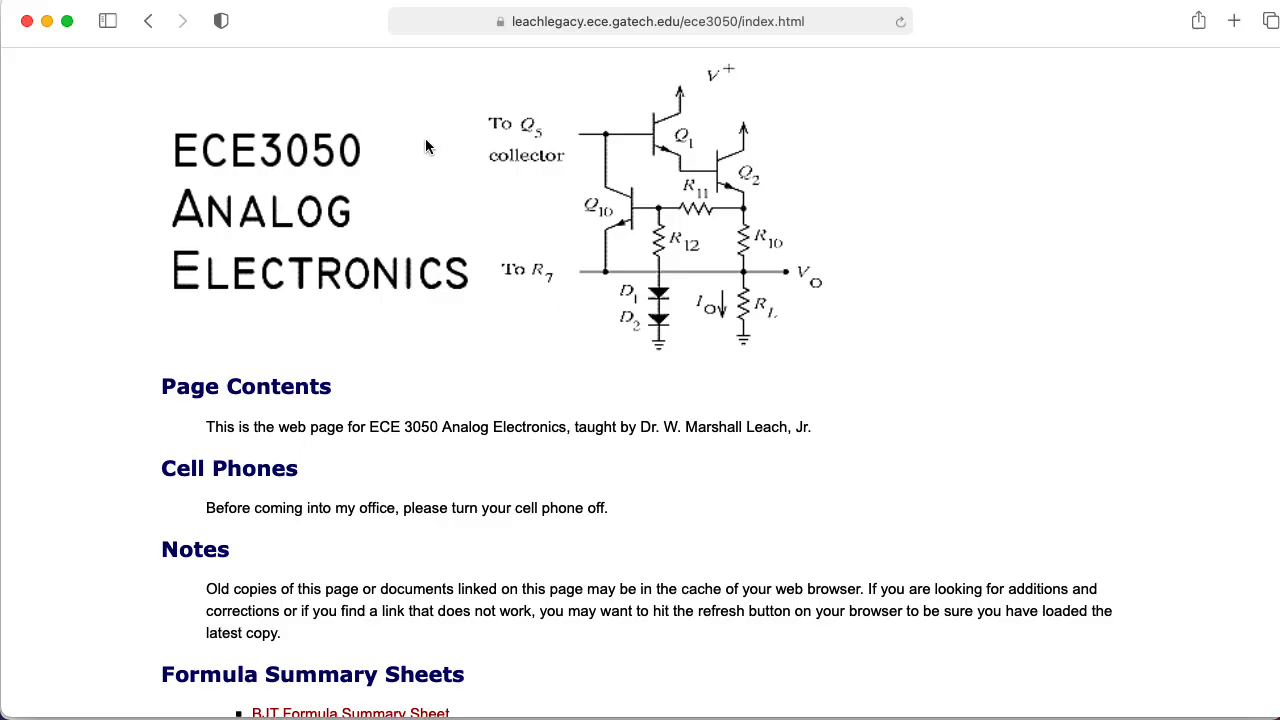
Scroll the ECE3050 page past Homework Problems to the Class Notes section.
{"action": "scroll", "scroll_direction": "down", "scroll_amount": 3}
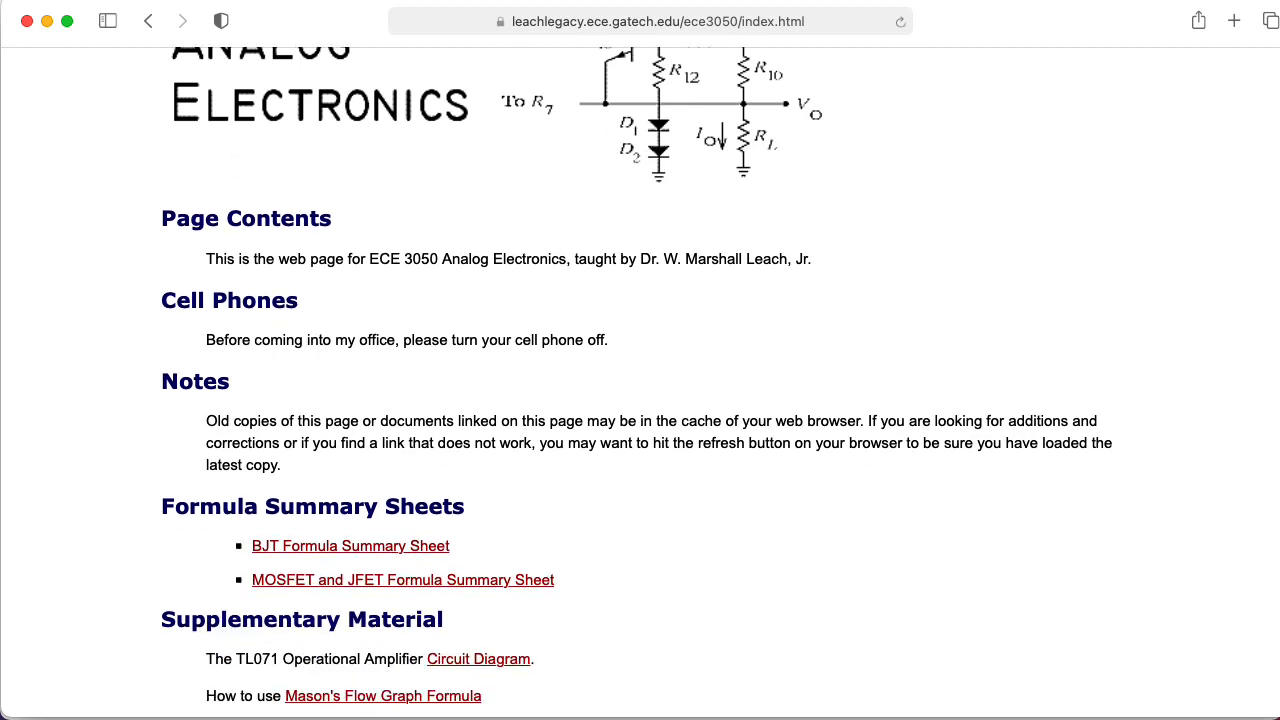
{"action": "scroll", "scroll_direction": "down", "scroll_amount": 3}
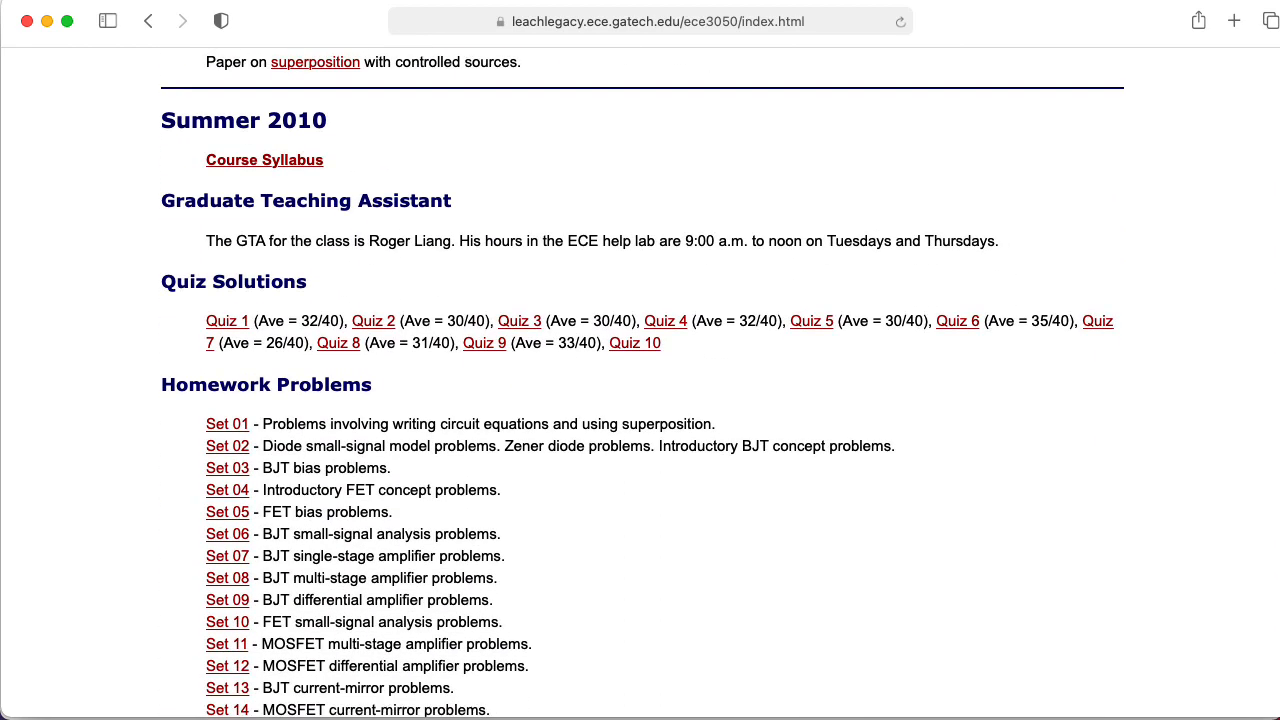
{"action": "scroll", "scroll_direction": "down", "scroll_amount": 3}
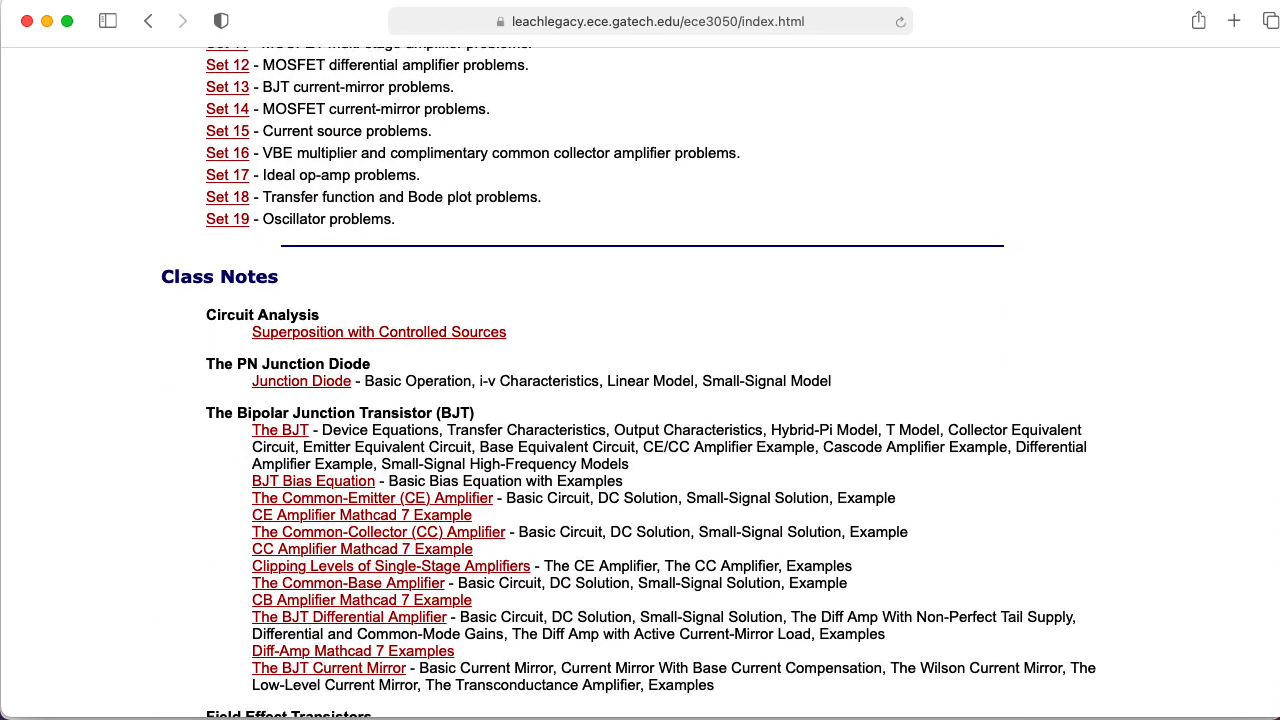
{"action": "scroll", "scroll_direction": "down", "scroll_amount": 3}
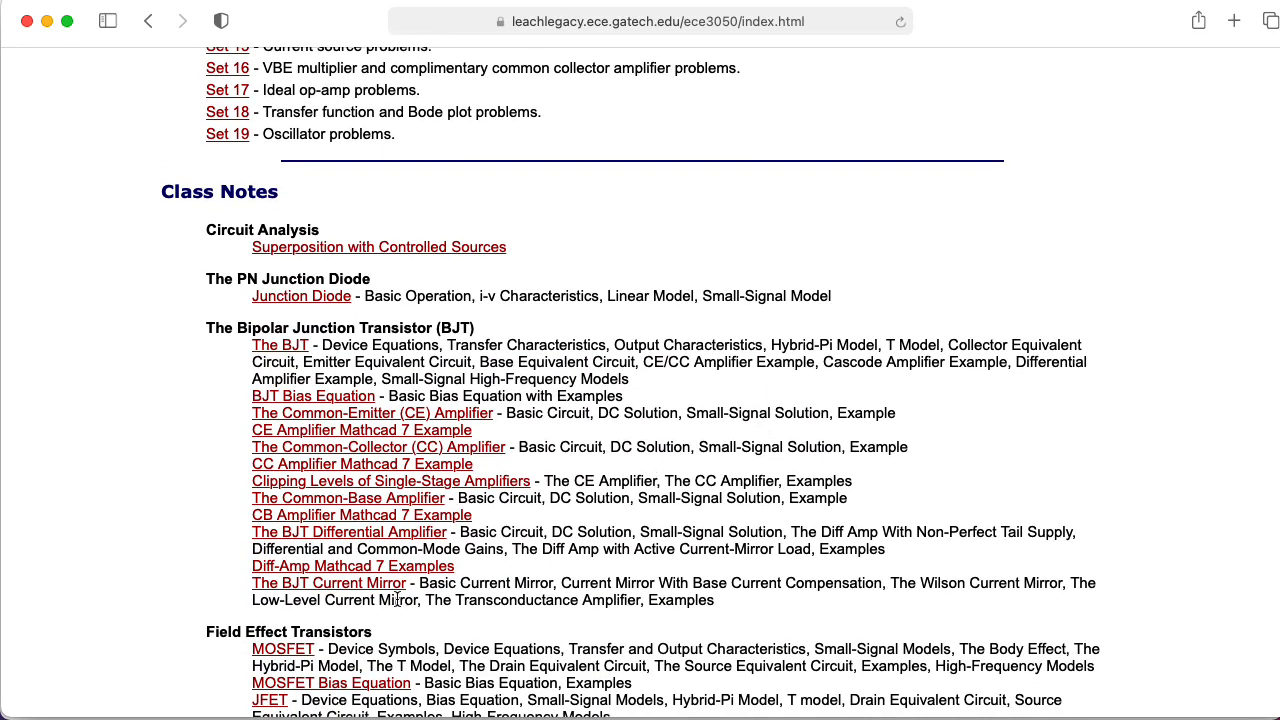
Open the bjtmirr.pdf notes and scroll past the Wilson section to Figure 5.
{"action": "left_click", "coordinate": [328, 583]}
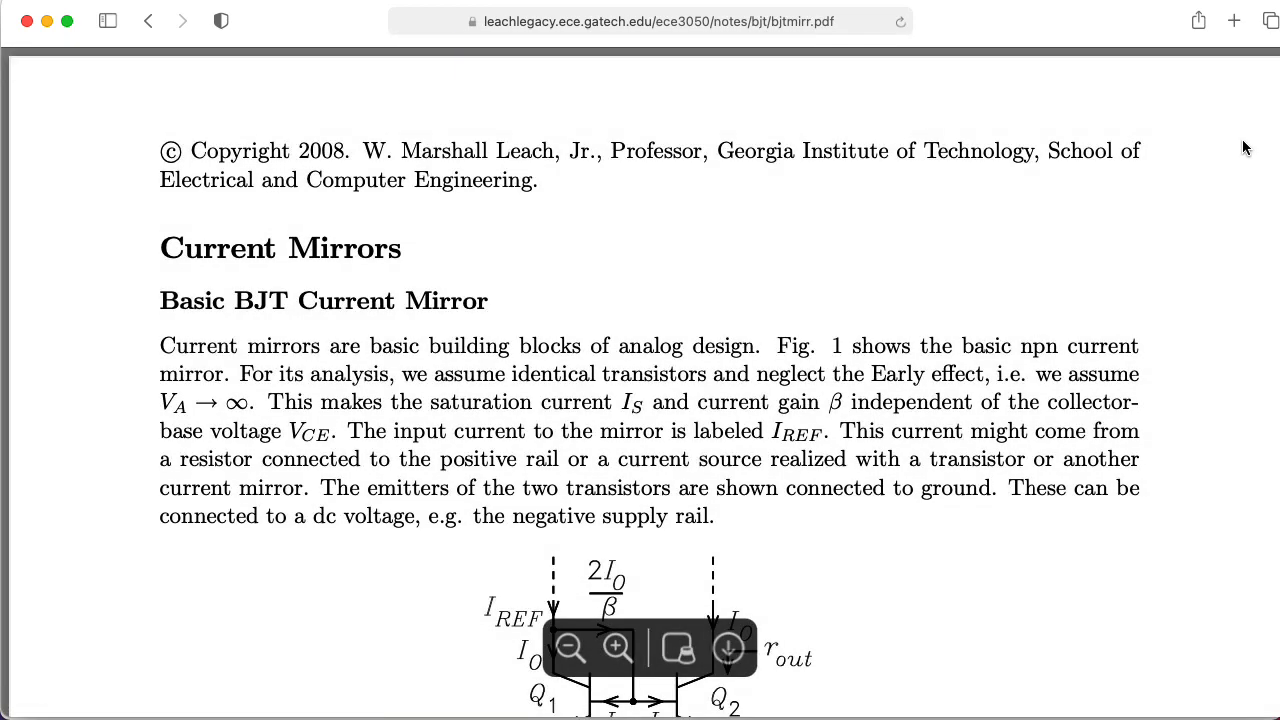
{"action": "scroll", "scroll_direction": "down", "scroll_amount": 3}
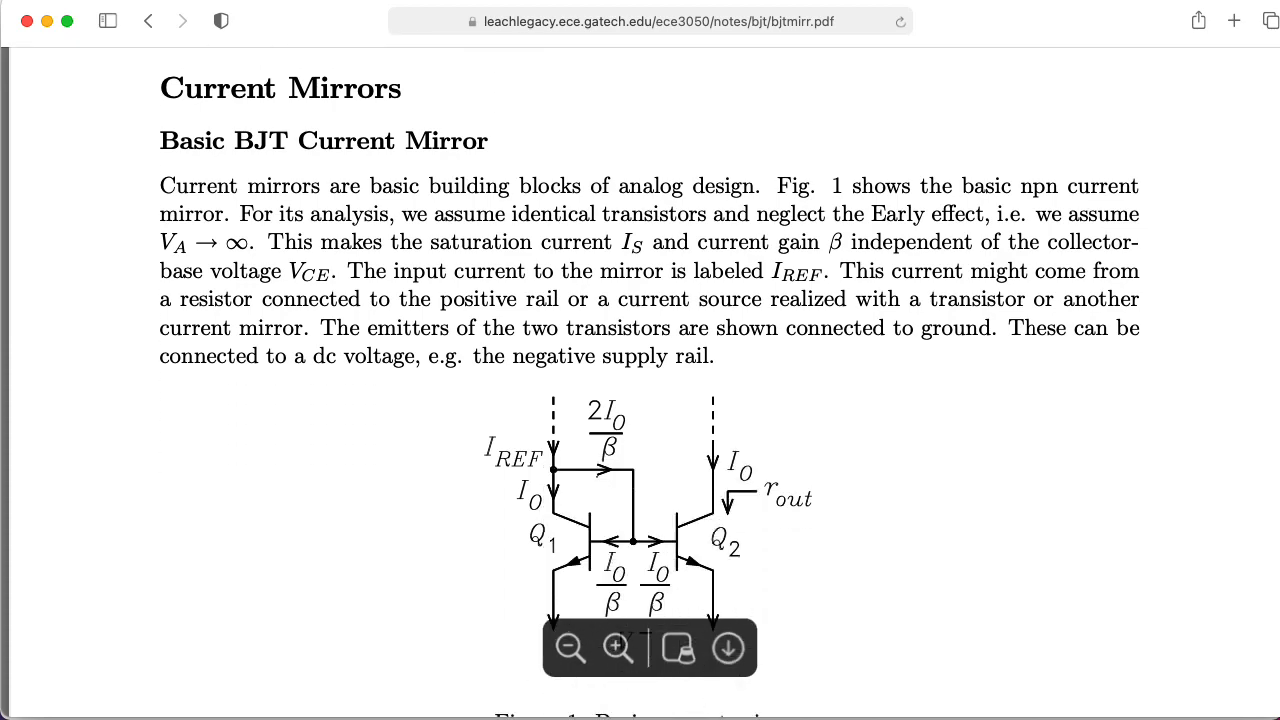
{"action": "scroll", "scroll_direction": "down", "scroll_amount": 3}
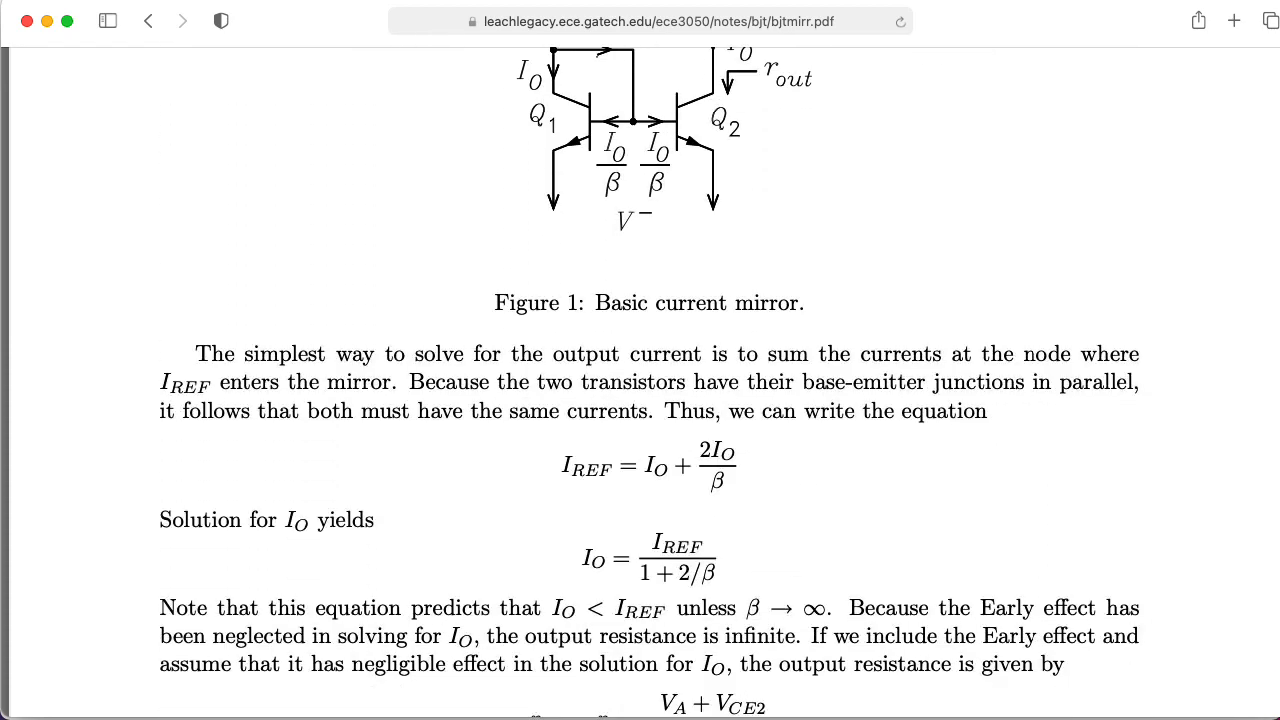
{"action": "scroll", "scroll_direction": "down", "scroll_amount": 3}
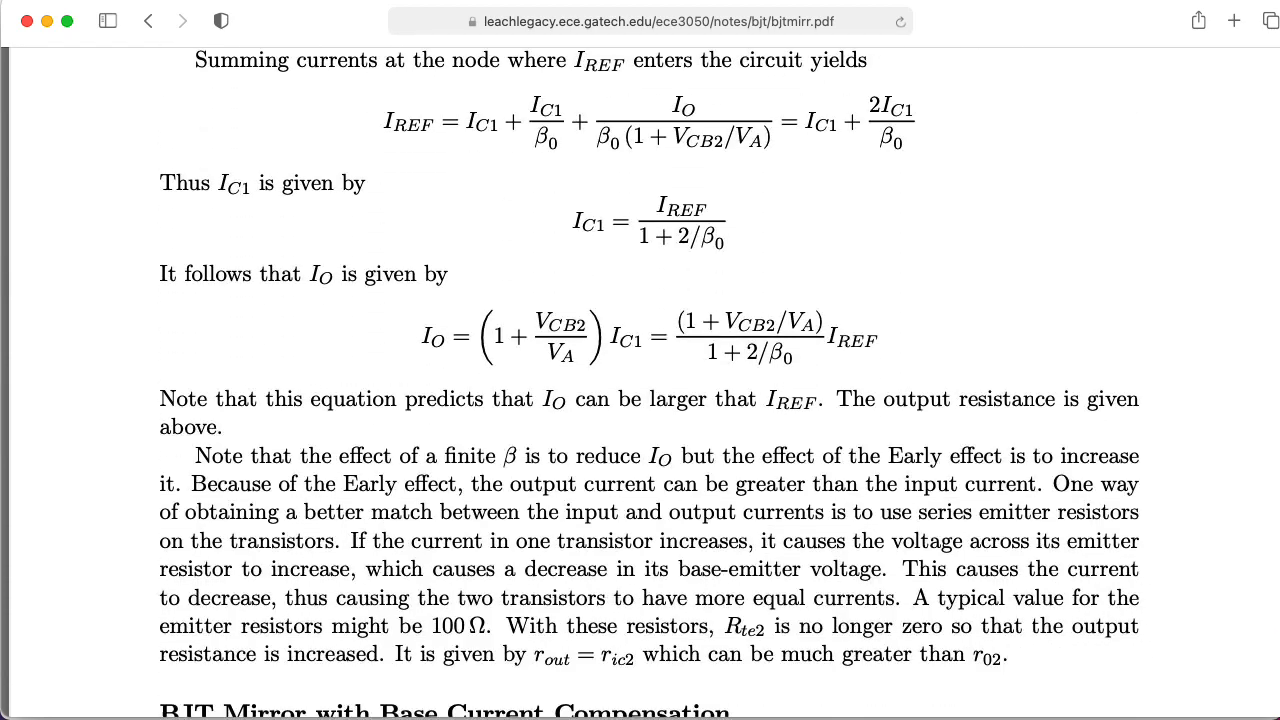
{"action": "scroll", "scroll_direction": "down", "scroll_amount": 3}
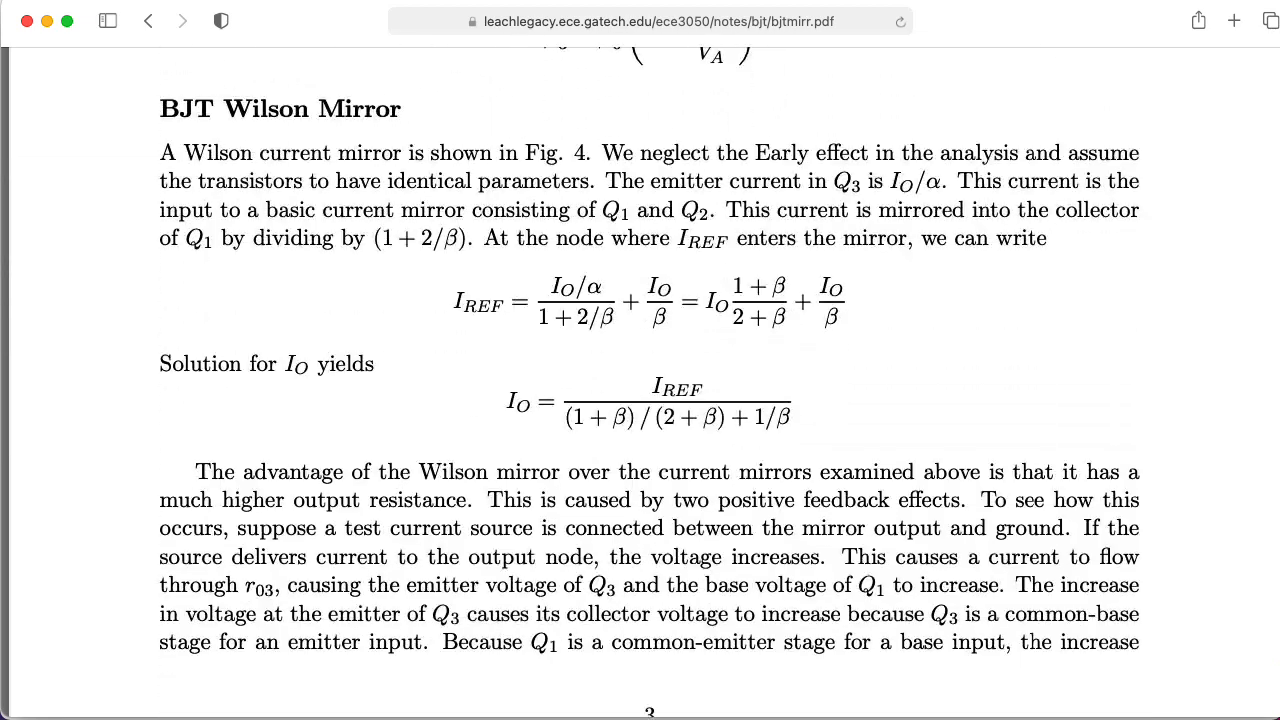
{"action": "scroll", "scroll_direction": "down", "scroll_amount": 3}
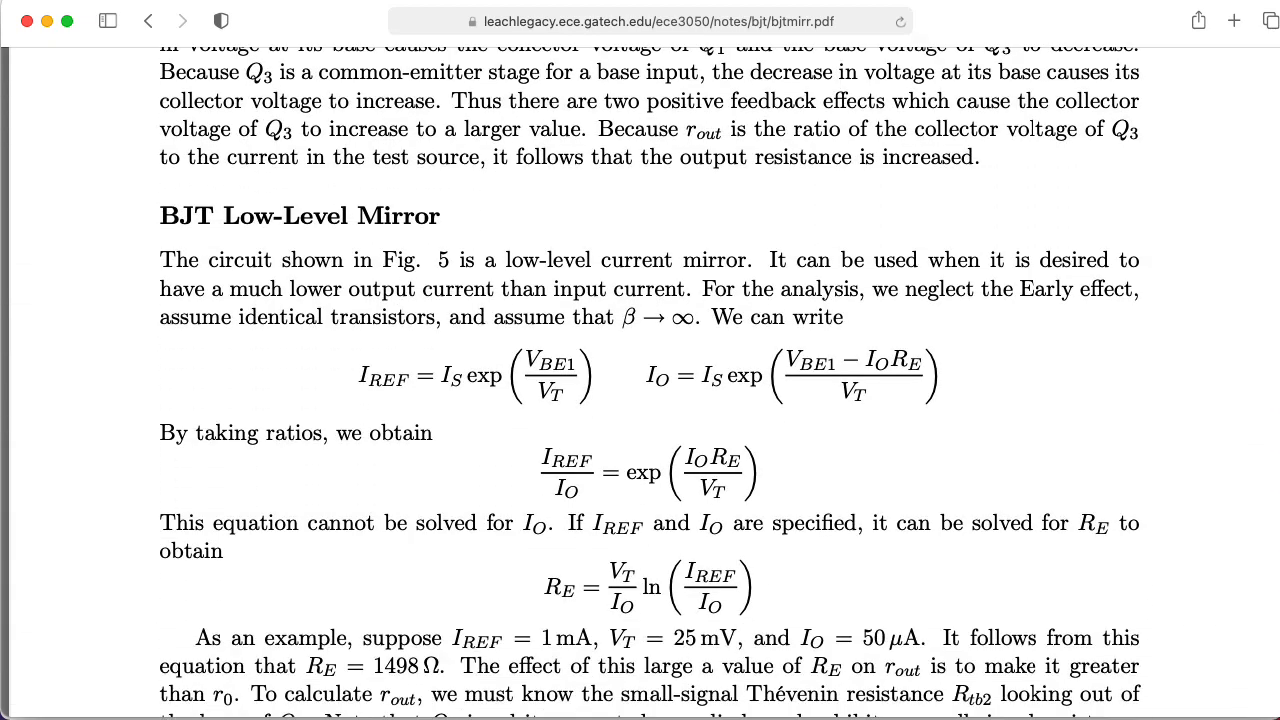
{"action": "scroll", "scroll_direction": "down", "scroll_amount": 3}
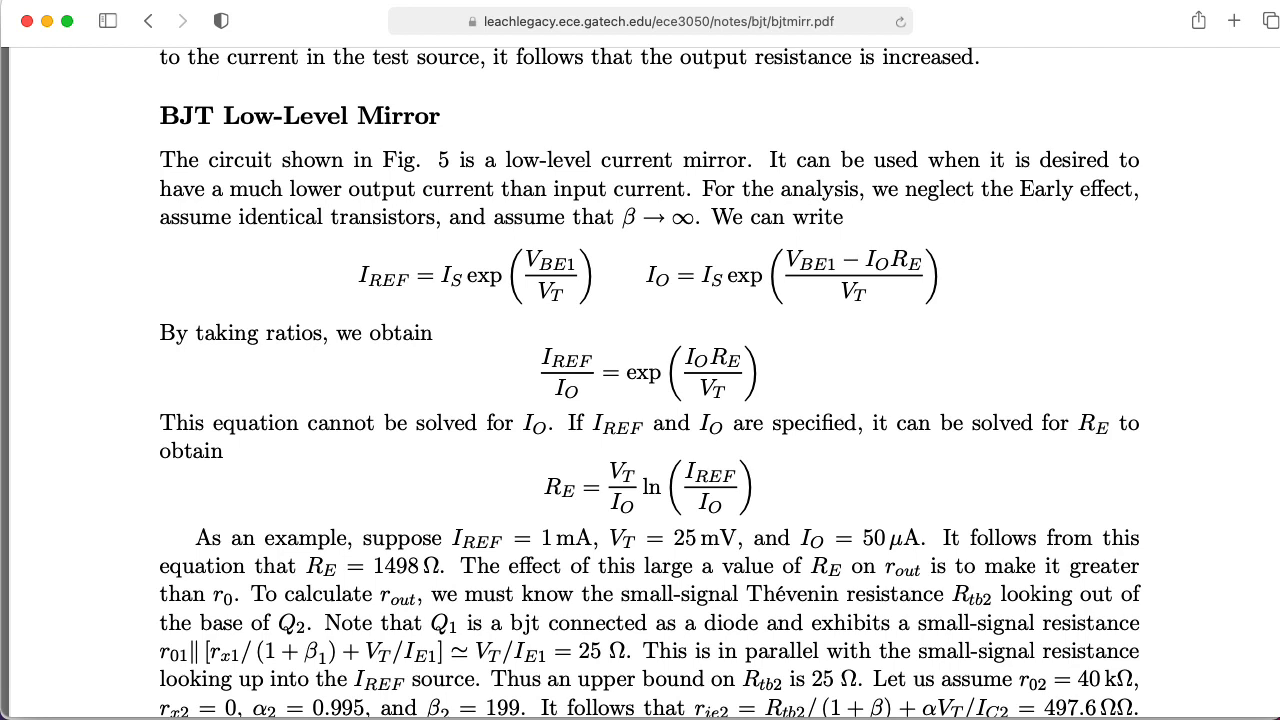
{"action": "scroll", "scroll_direction": "down", "scroll_amount": 3}
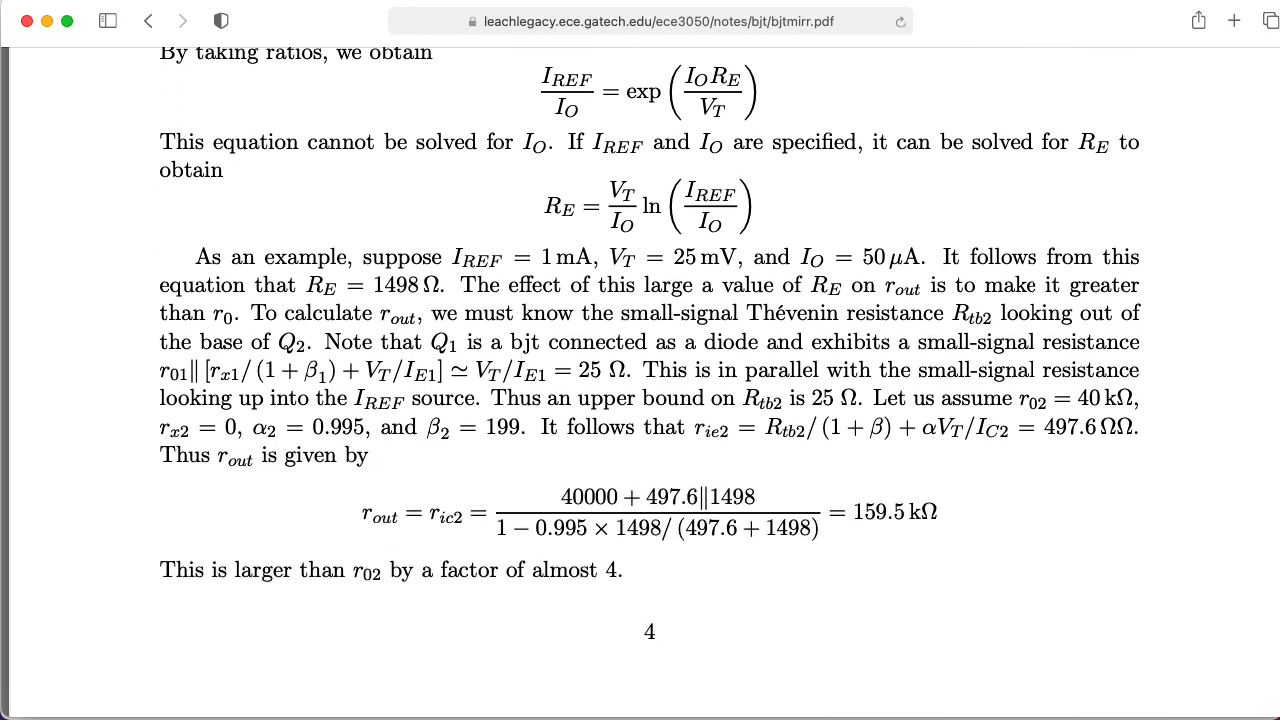
{"action": "scroll", "scroll_direction": "down", "scroll_amount": 3}
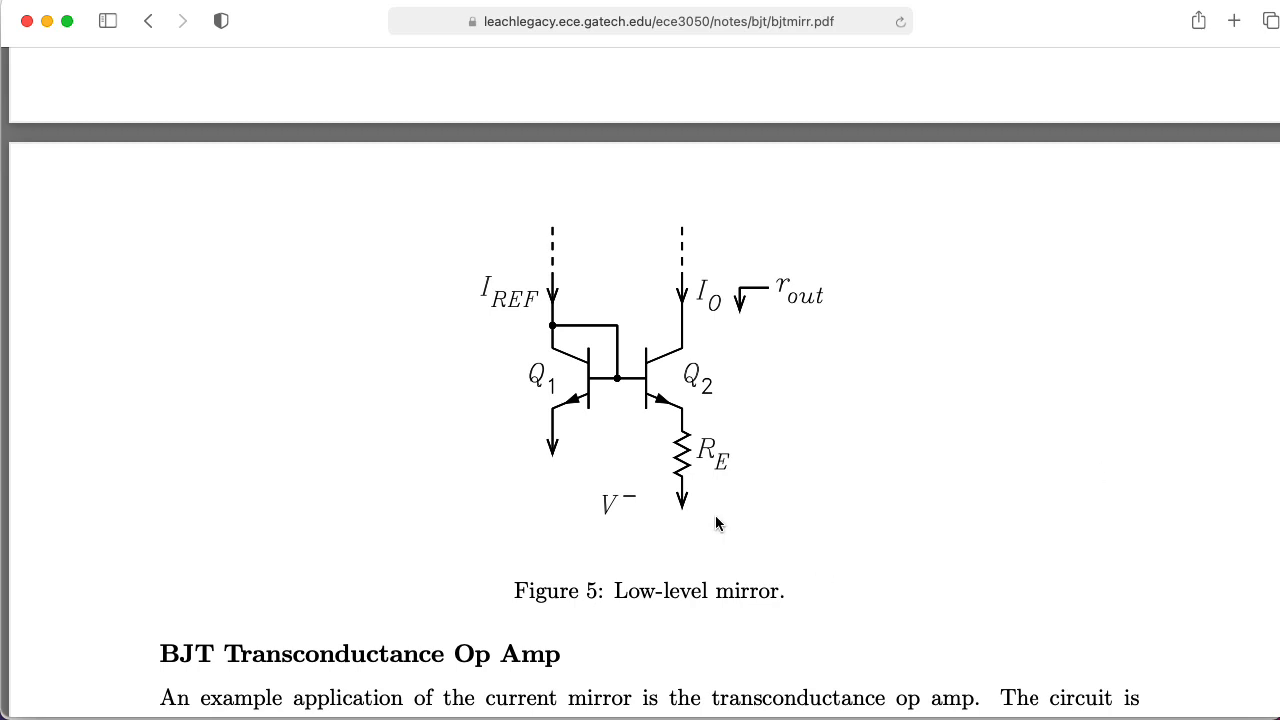
{"action": "mouse_move", "coordinate": [705, 447]}
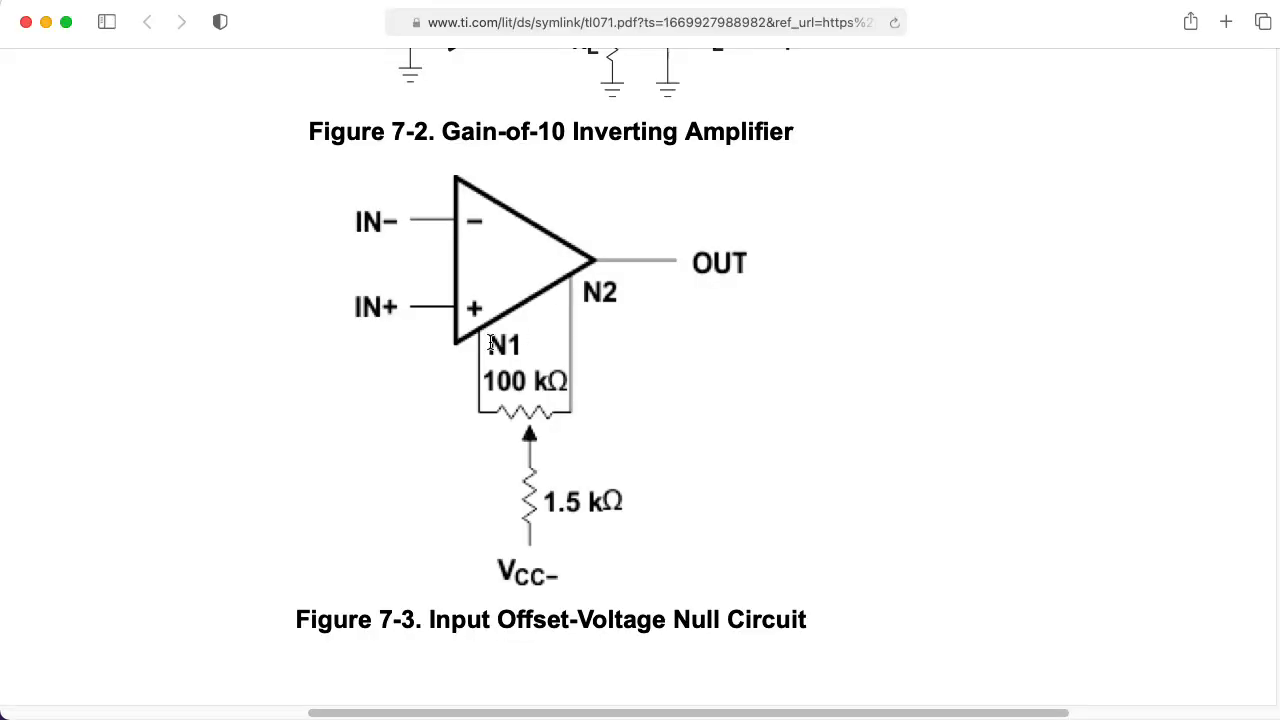
{"action": "mouse_move", "coordinate": [565, 288]}
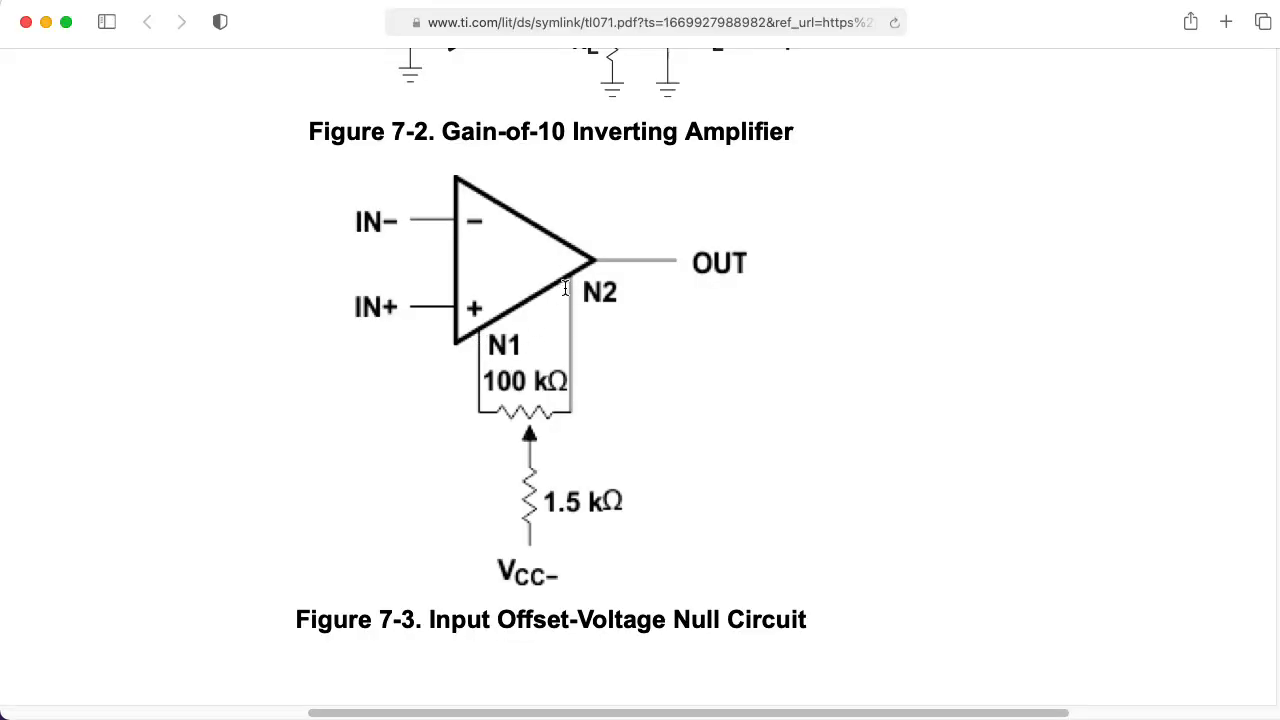
{"action": "mouse_move", "coordinate": [568, 307]}
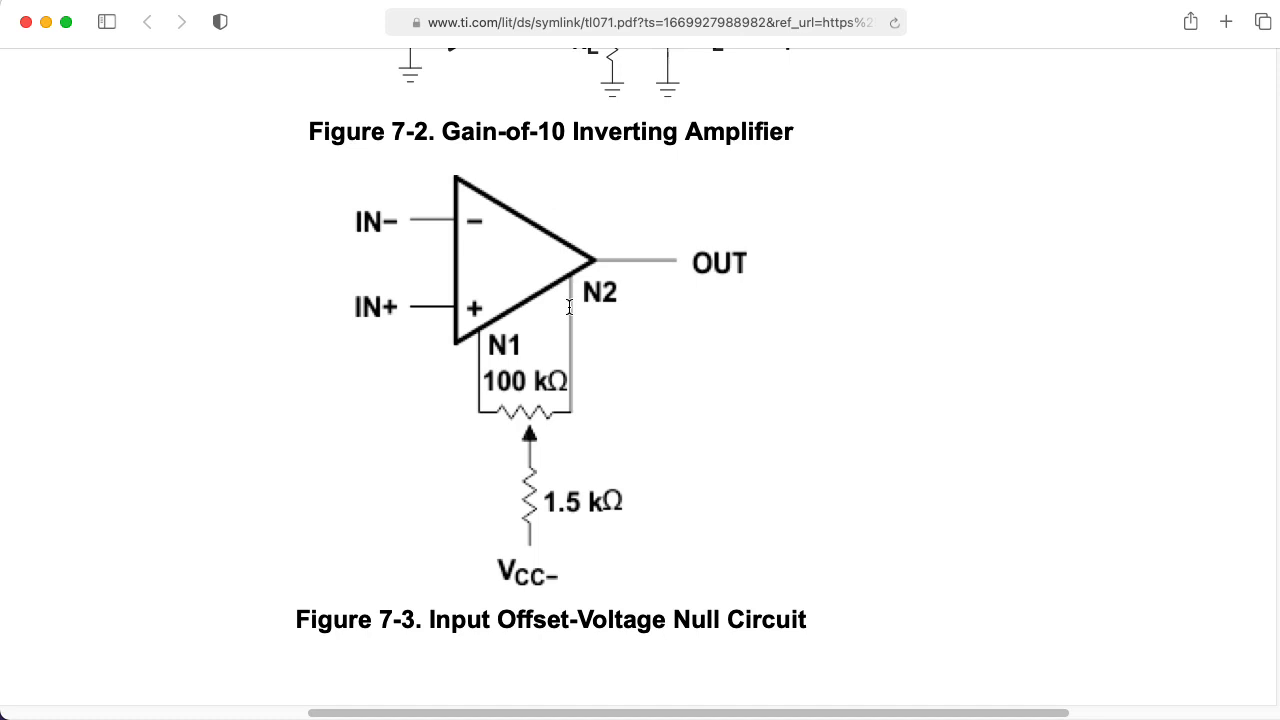